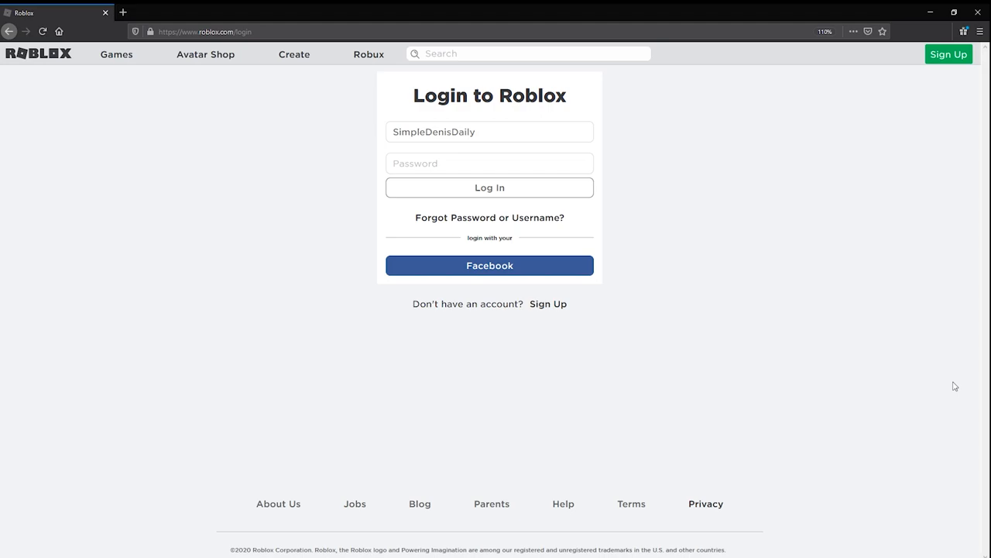
pyautogui.moveTo(790, 155)
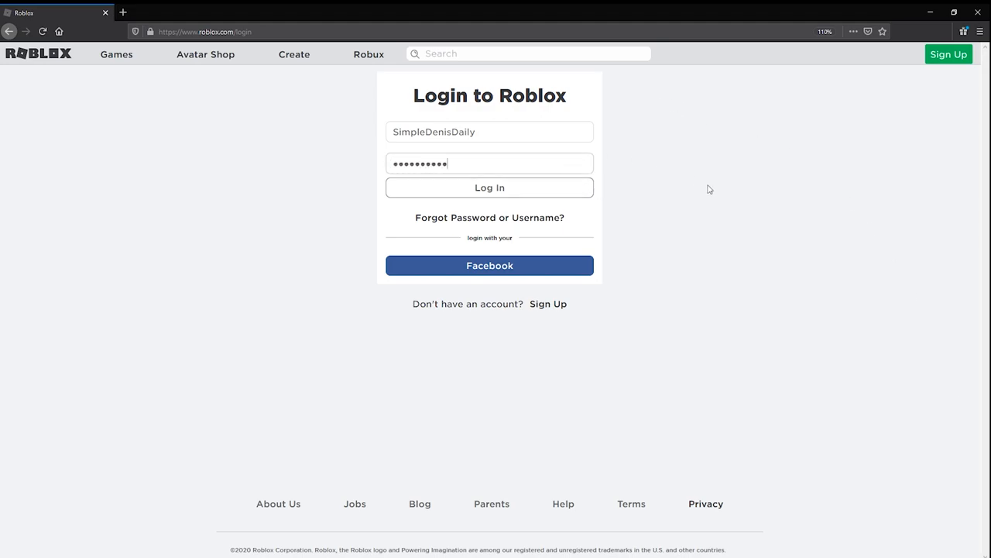
# Log in with the fan's password and bring up options on the sidebar Avatar link.
pyautogui.write('•••')
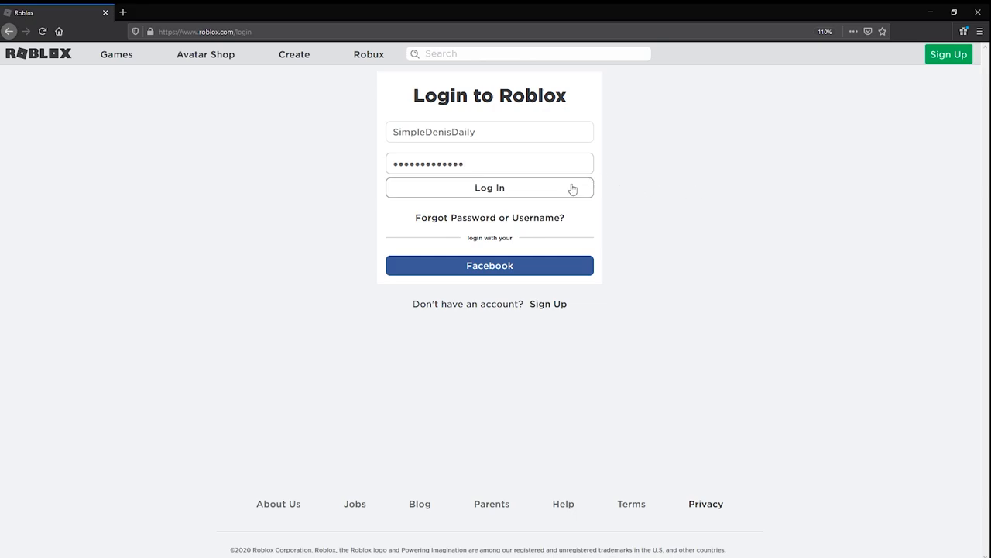
pyautogui.click(489, 187)
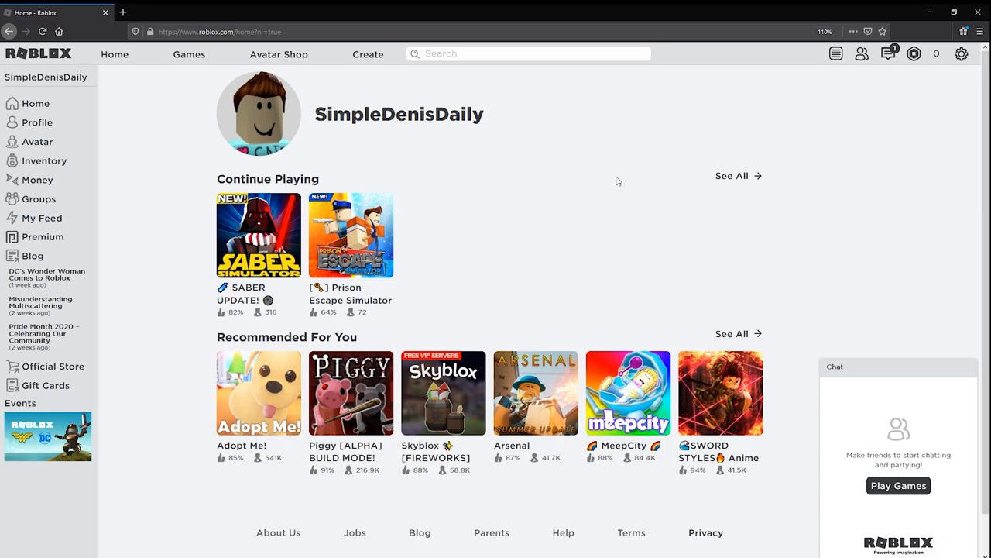
pyautogui.rightClick(38, 141)
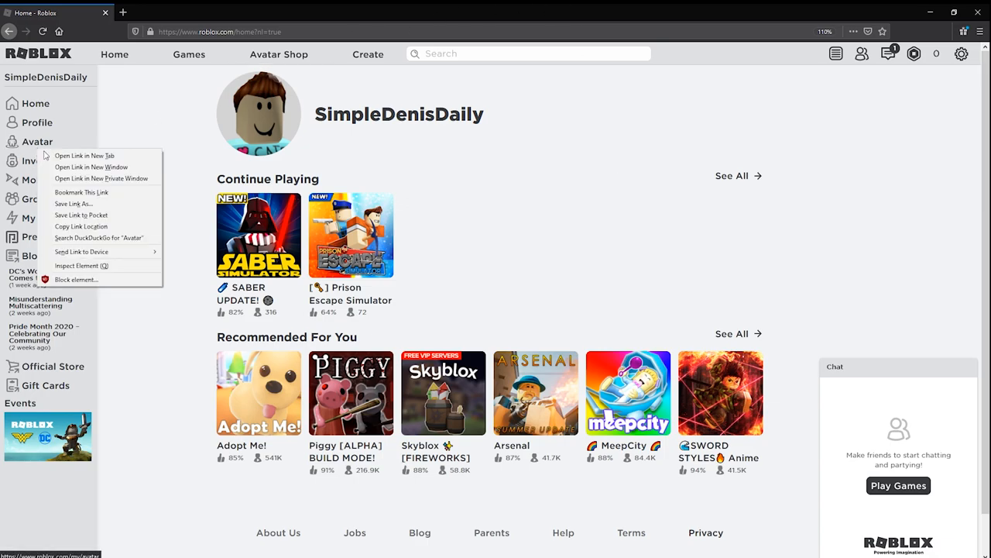
# Load the Avatar Editor in a new tab and switch to it.
pyautogui.click(84, 155)
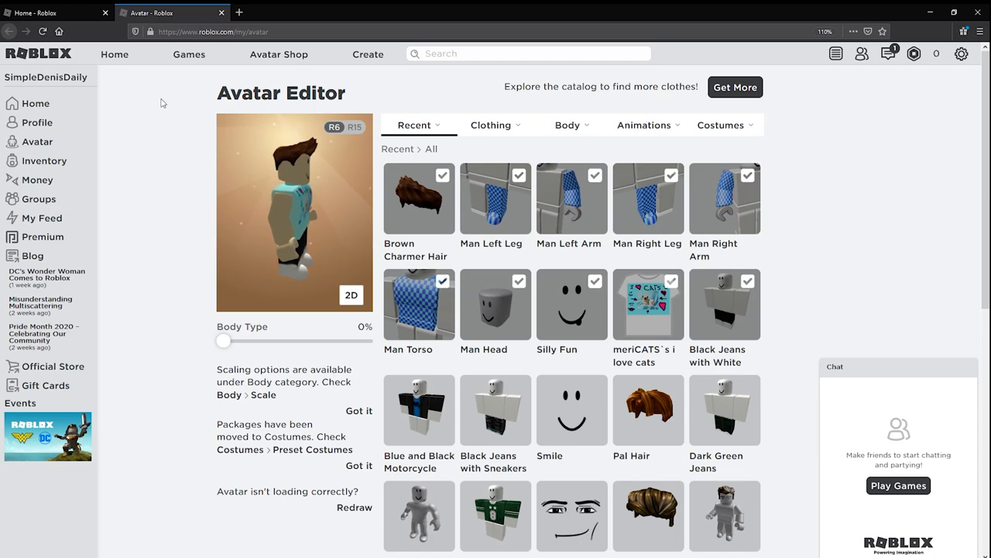
pyautogui.click(725, 303)
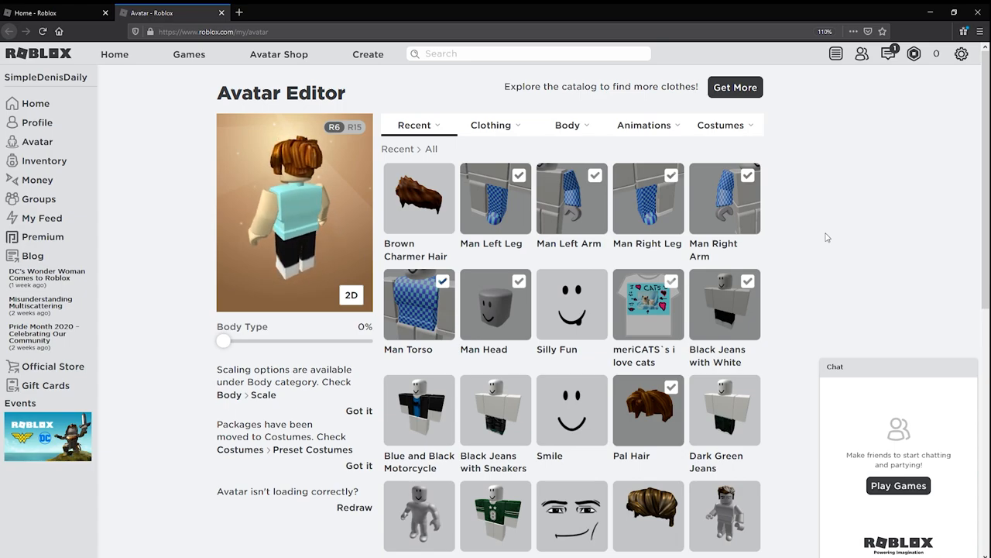
# Set the avatar's skin tone to the pale grey swatch under Body > Skin Tone.
pyautogui.click(724, 124)
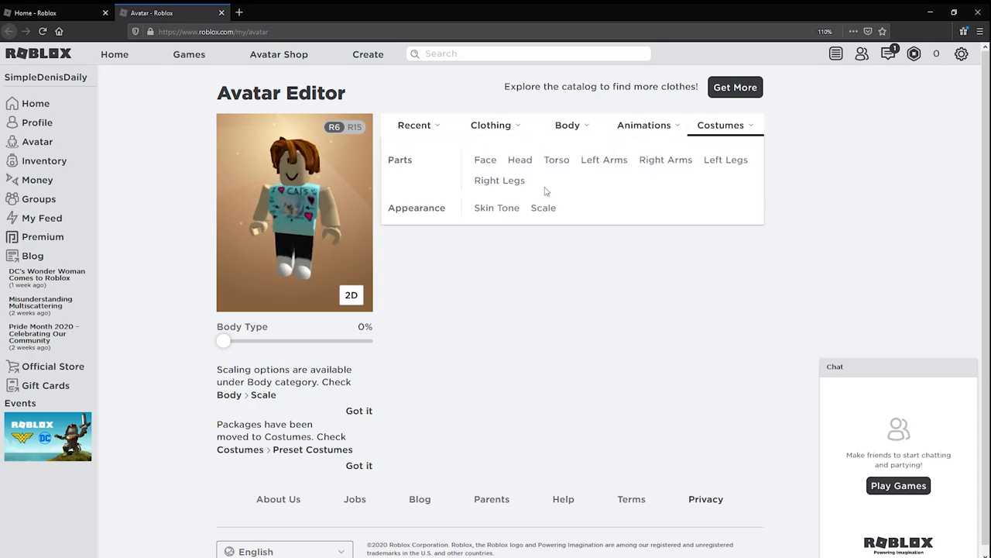
pyautogui.click(496, 208)
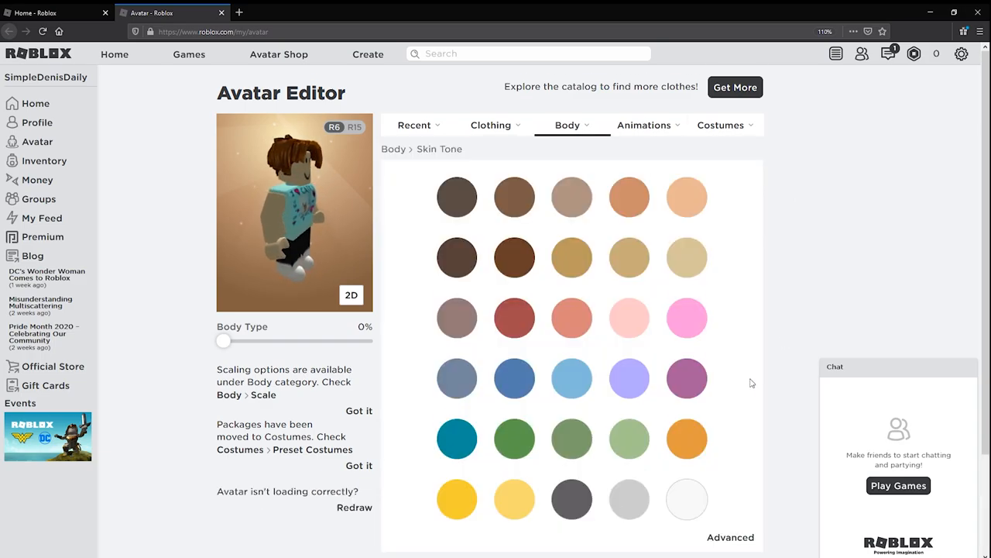
pyautogui.click(628, 477)
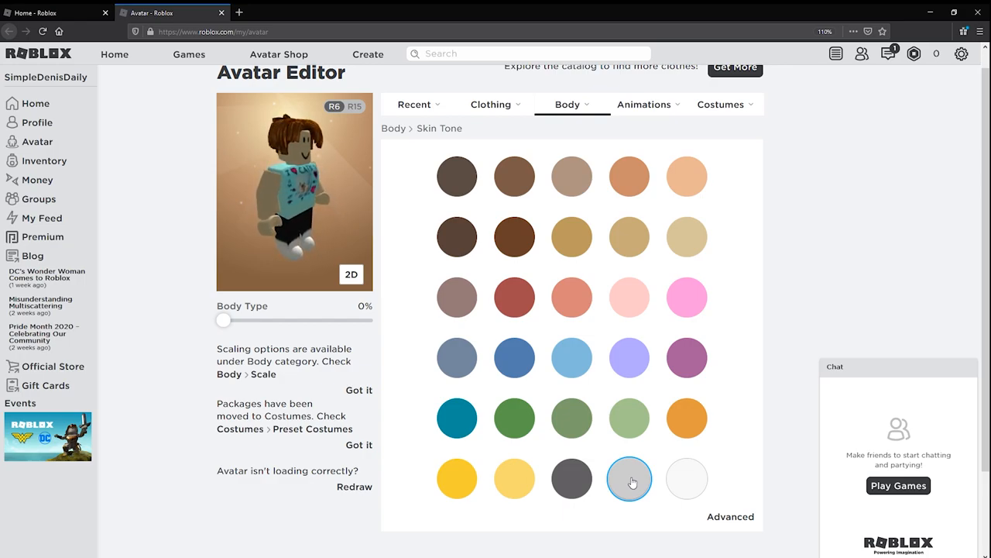
# Swap the Brown Charmer Hair for the Pal Hair from the Recent > All items.
pyautogui.click(414, 103)
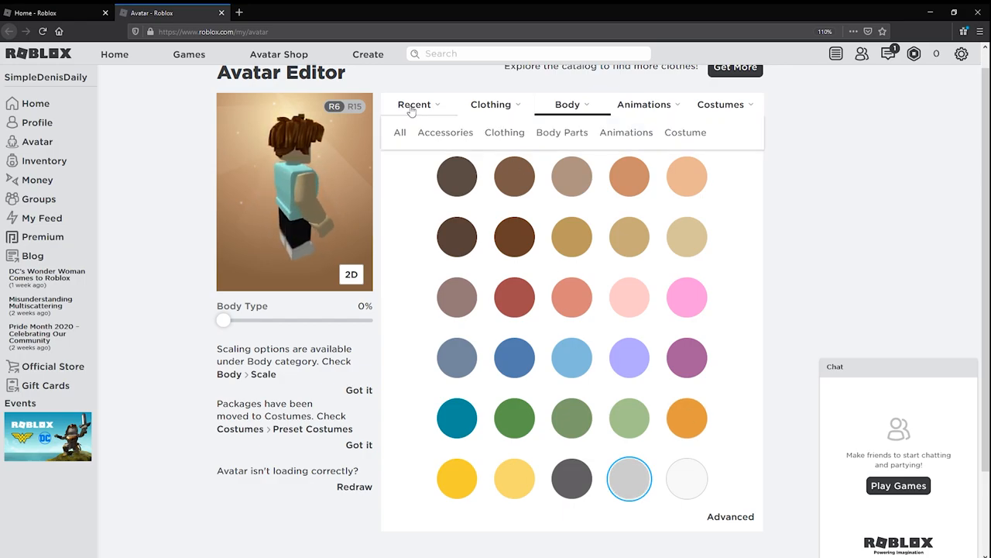
pyautogui.click(413, 106)
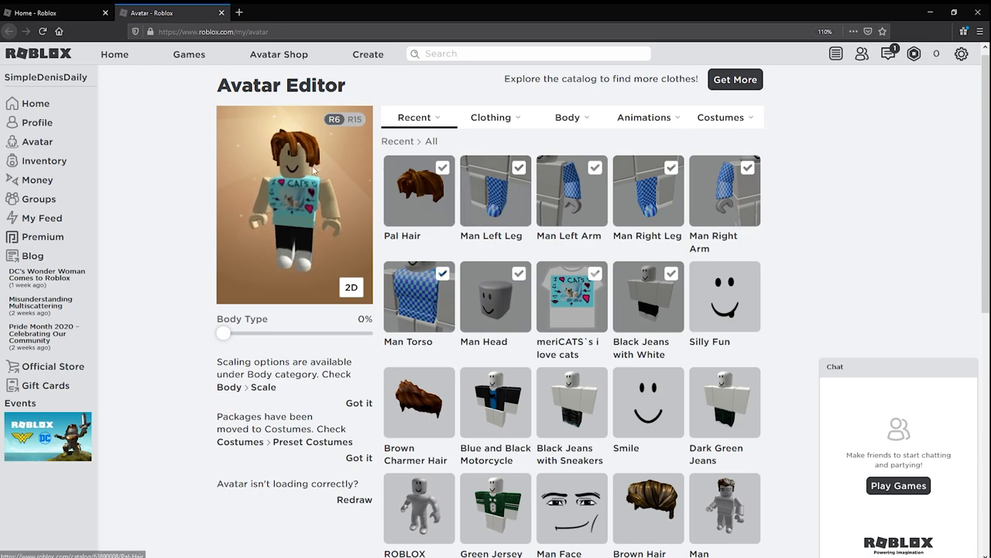
pyautogui.click(353, 499)
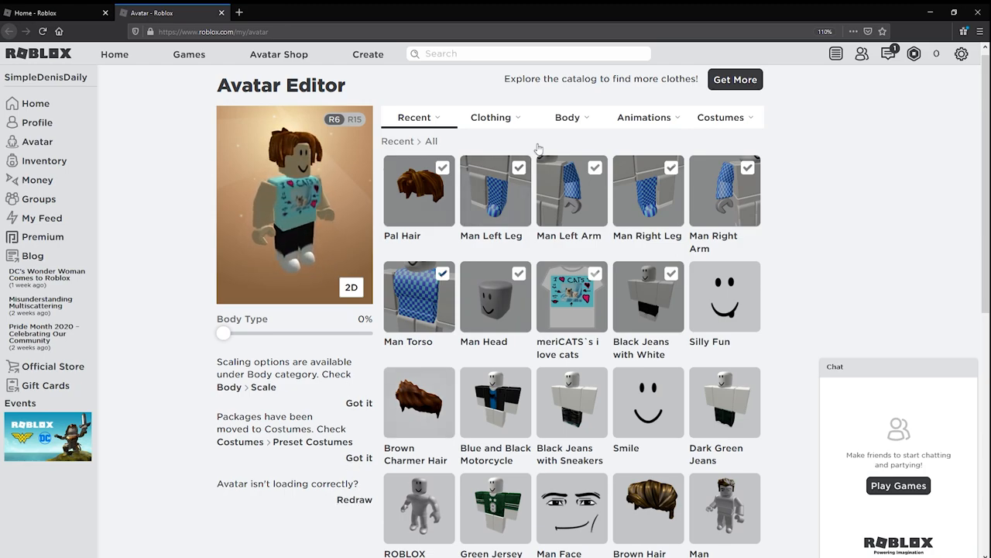
pyautogui.click(567, 118)
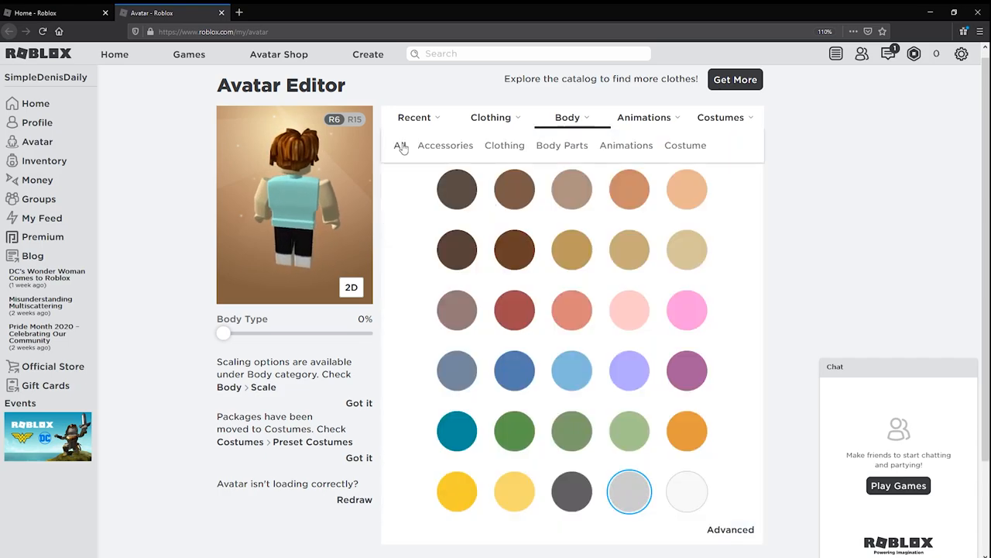
pyautogui.click(413, 118)
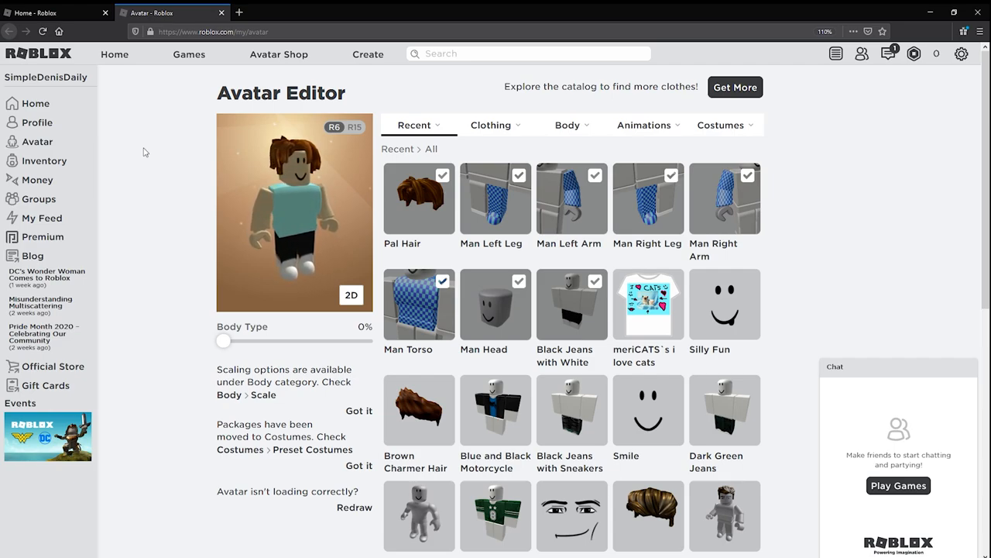
pyautogui.moveTo(548, 294)
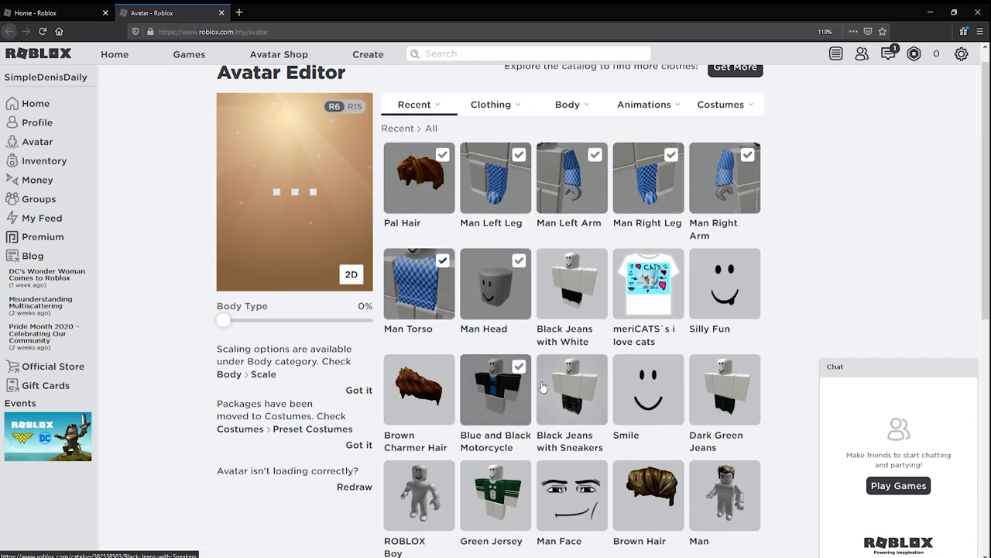
# Wear the Blue and Black Motorcycle shirt and Black Jeans with Sneakers from Recent.
pyautogui.click(572, 389)
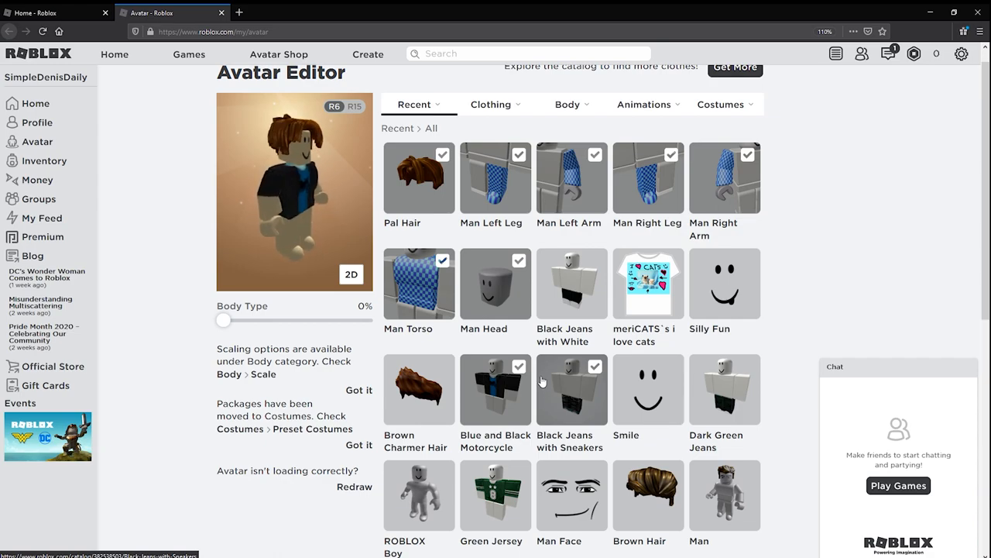
pyautogui.click(572, 391)
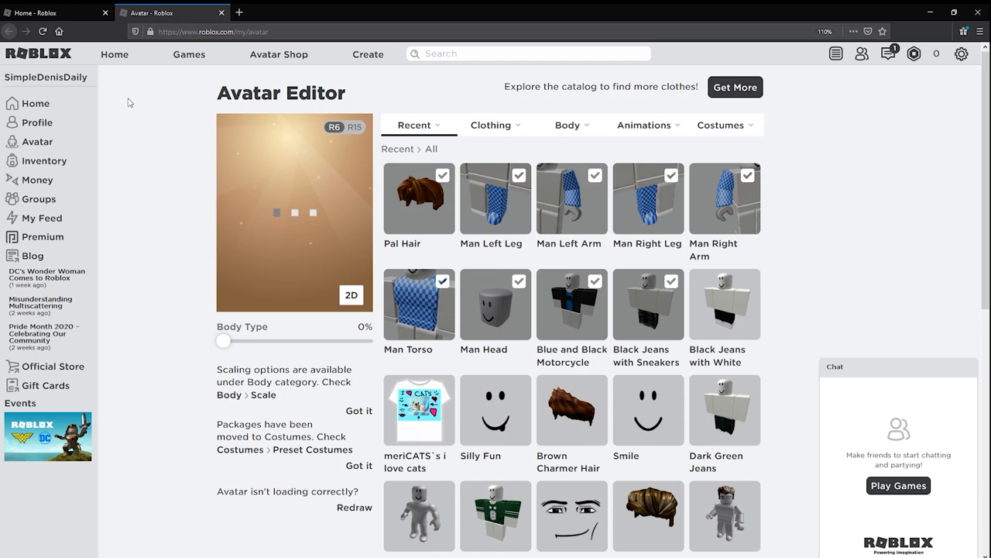
pyautogui.moveTo(178, 381)
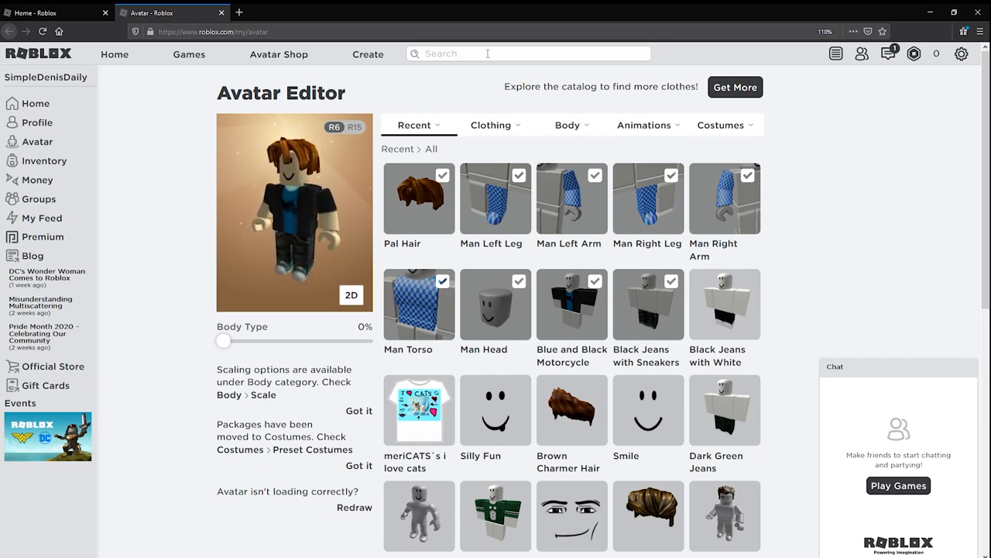
# Search Groups for 'too simple fan' and open the Too Simple Fan Group page.
pyautogui.write('too simple fan')
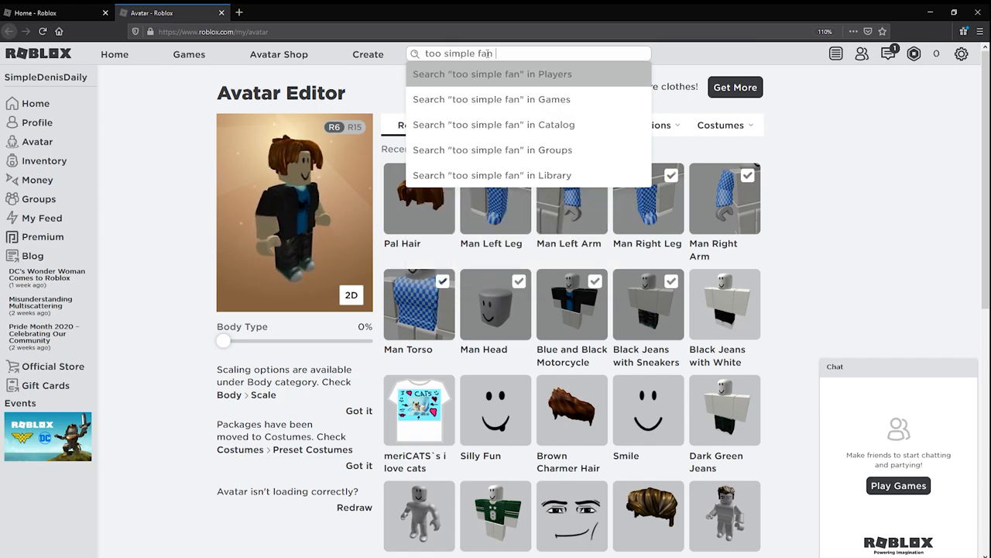
pyautogui.click(493, 148)
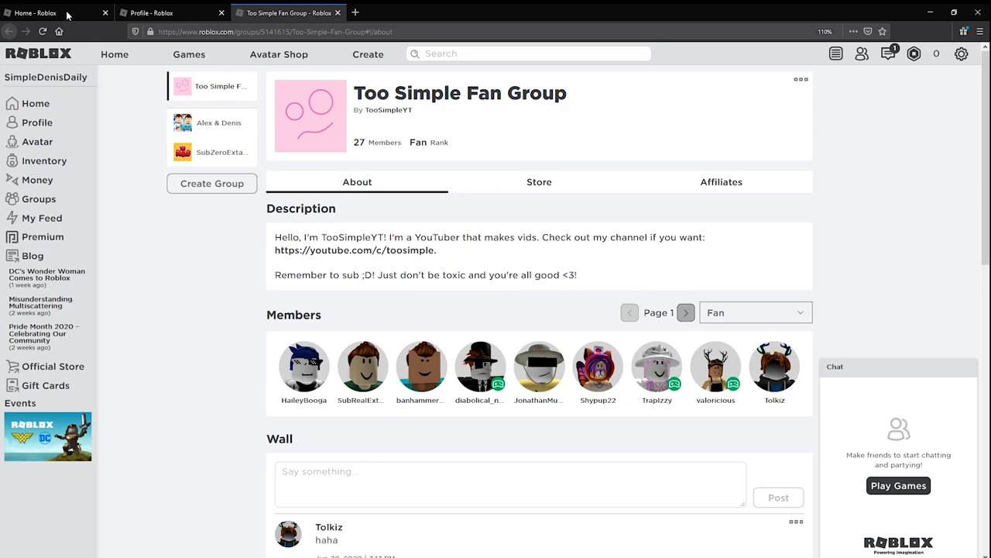
pyautogui.click(43, 31)
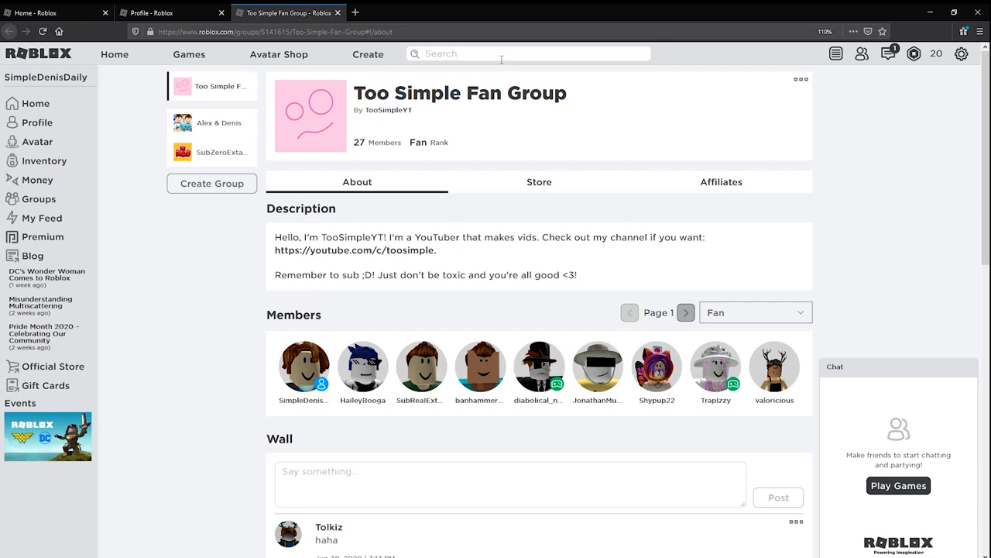
# Search the username 'toosimpleyt' and open the TooSimpleYT profile page.
pyautogui.write('toosimpley')
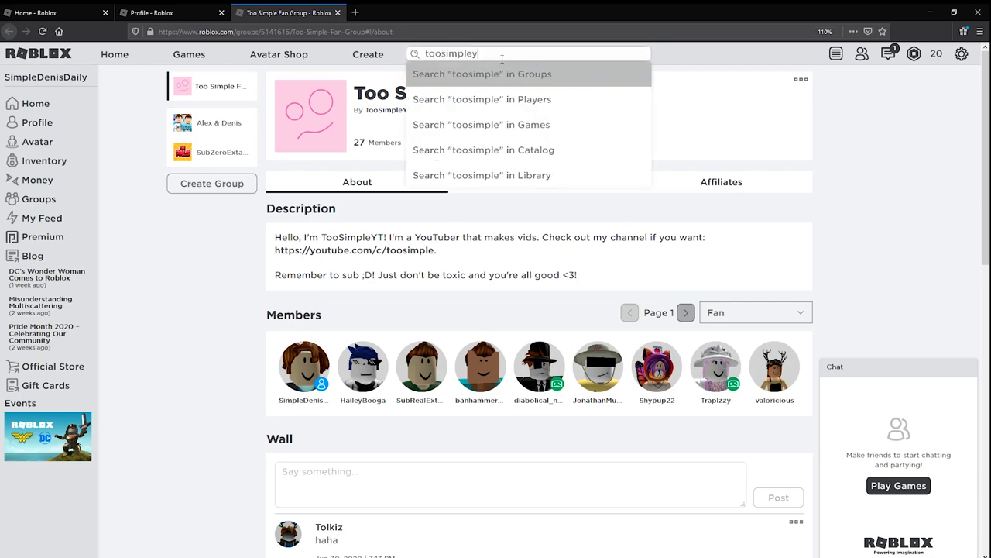
pyautogui.write('t')
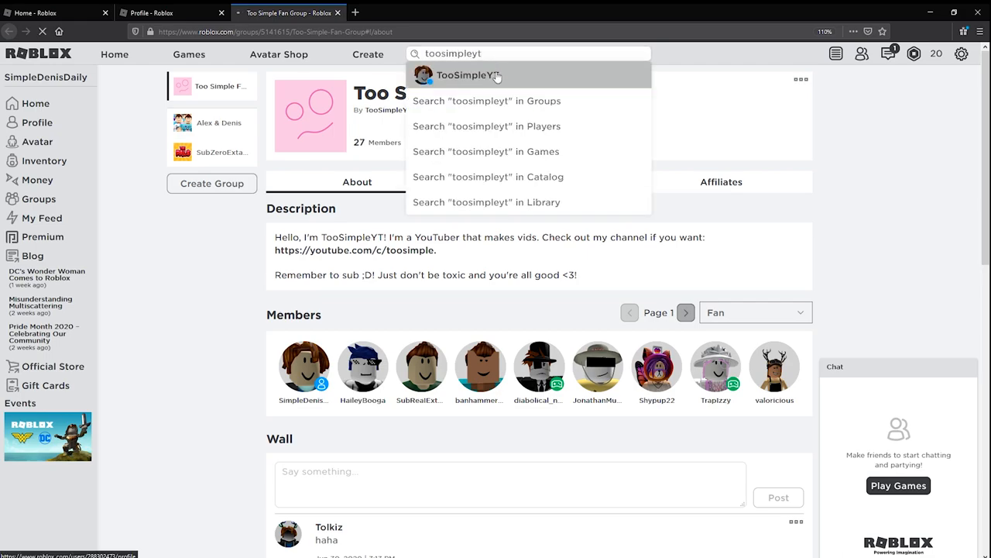
pyautogui.click(468, 74)
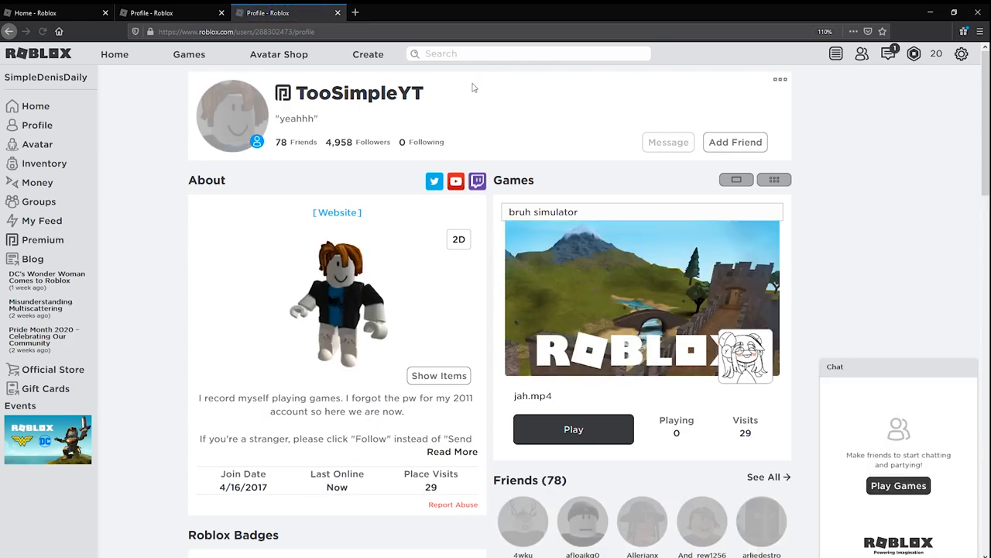
# Buy the White cat stockings and return to the Avatar Editor.
pyautogui.click(439, 375)
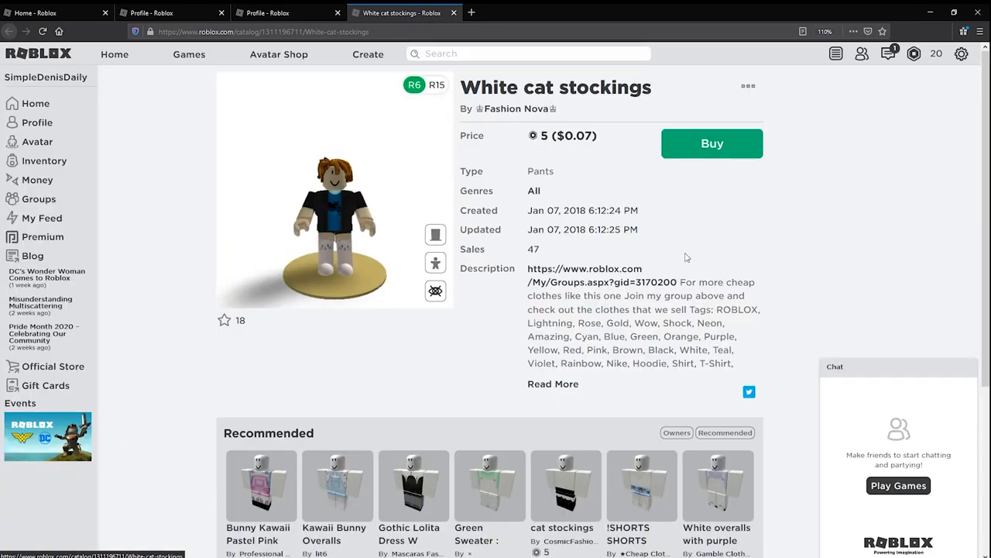
pyautogui.click(710, 143)
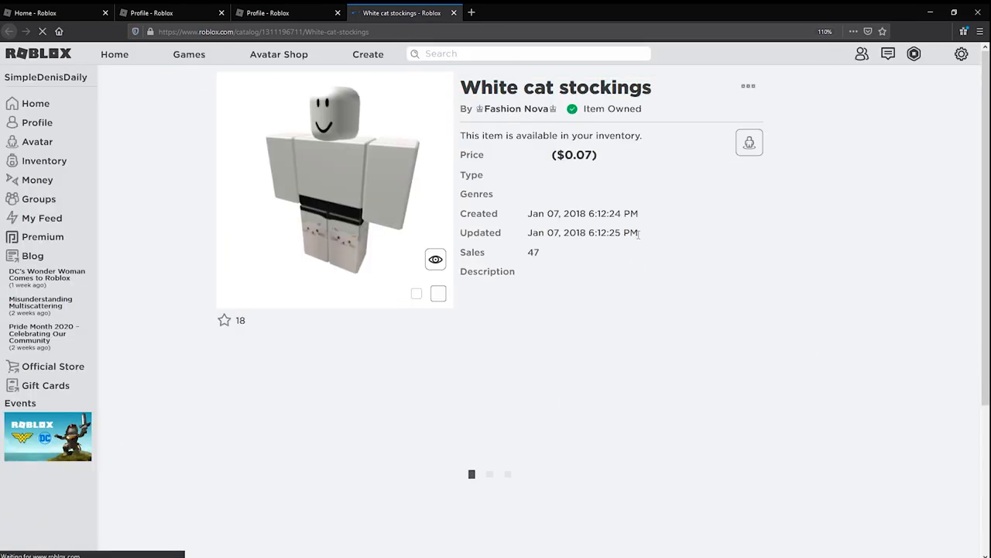
pyautogui.click(37, 141)
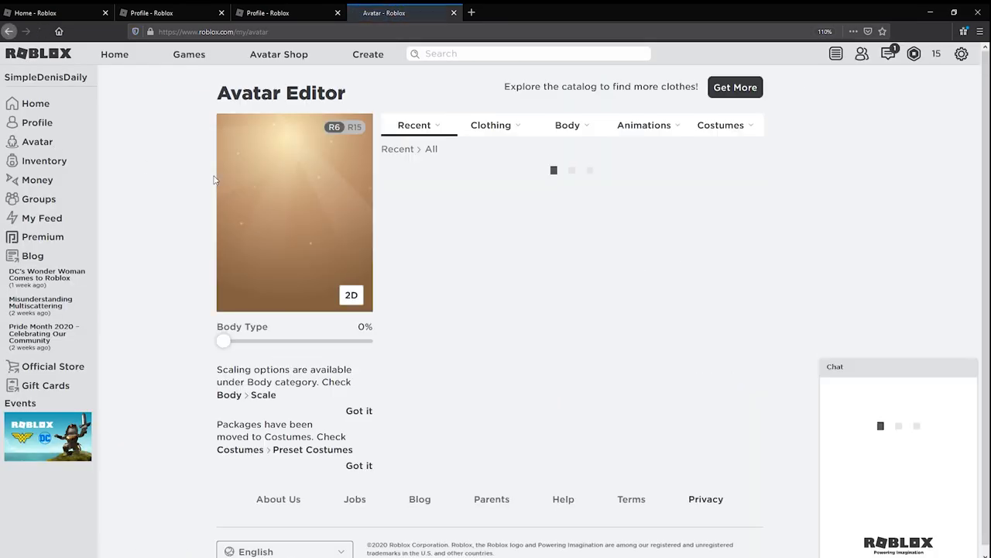
# Wear the White cat stockings from the recently used items.
pyautogui.click(720, 124)
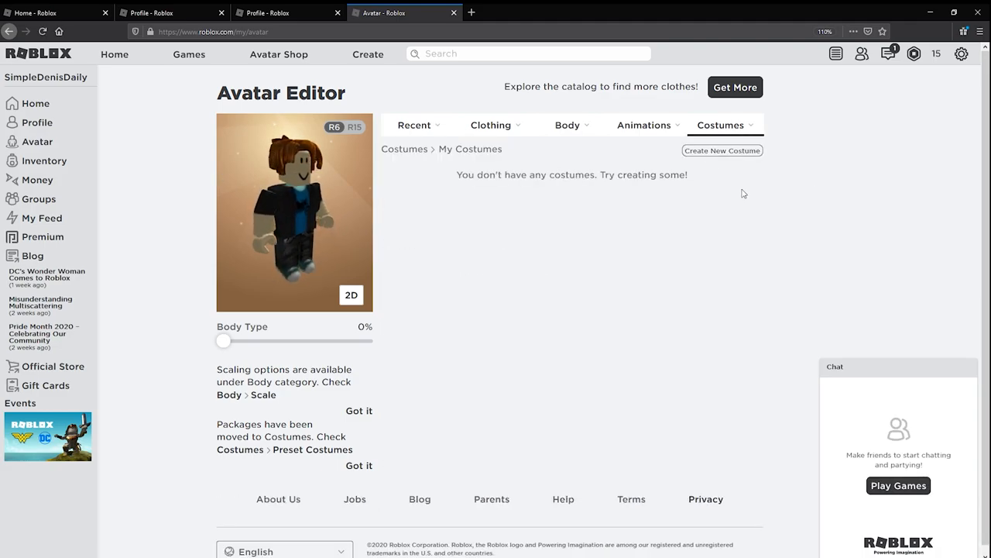
pyautogui.click(415, 124)
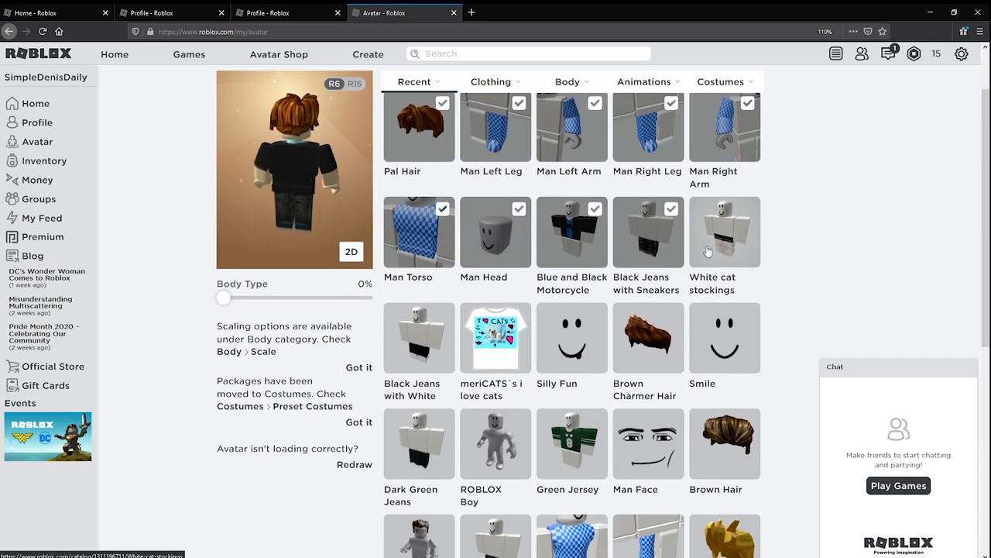
pyautogui.click(706, 233)
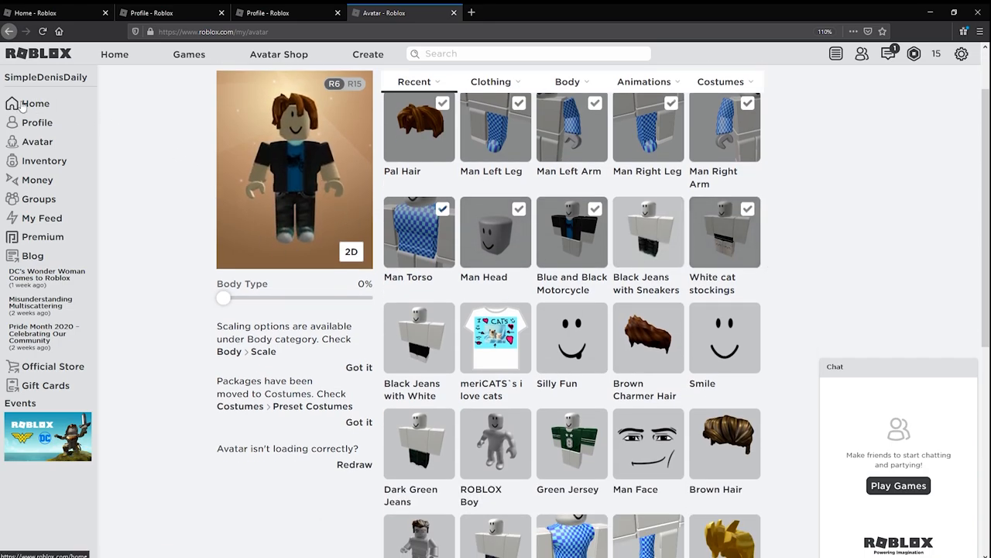
# Go to Home and visit the Prison Escape Simulator game page.
pyautogui.click(37, 102)
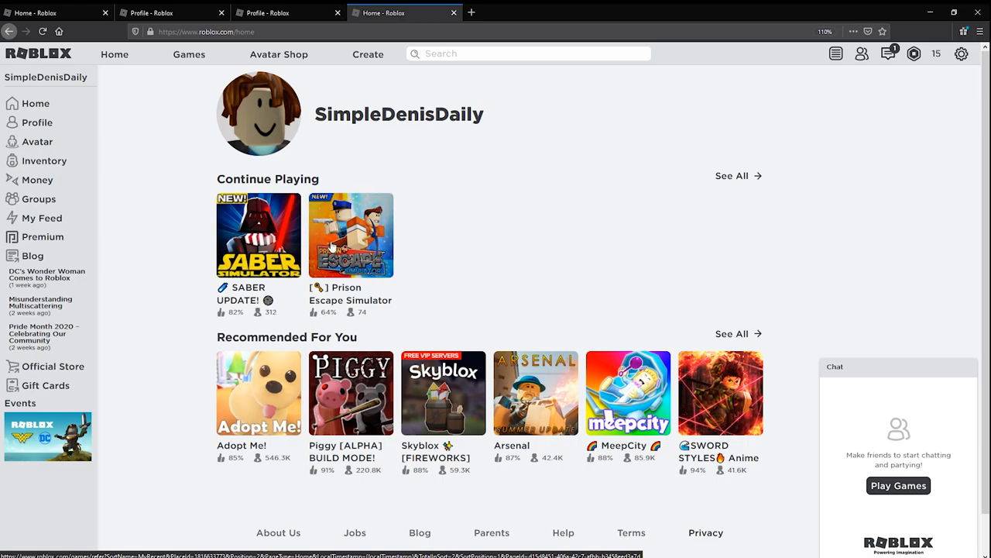
pyautogui.click(350, 236)
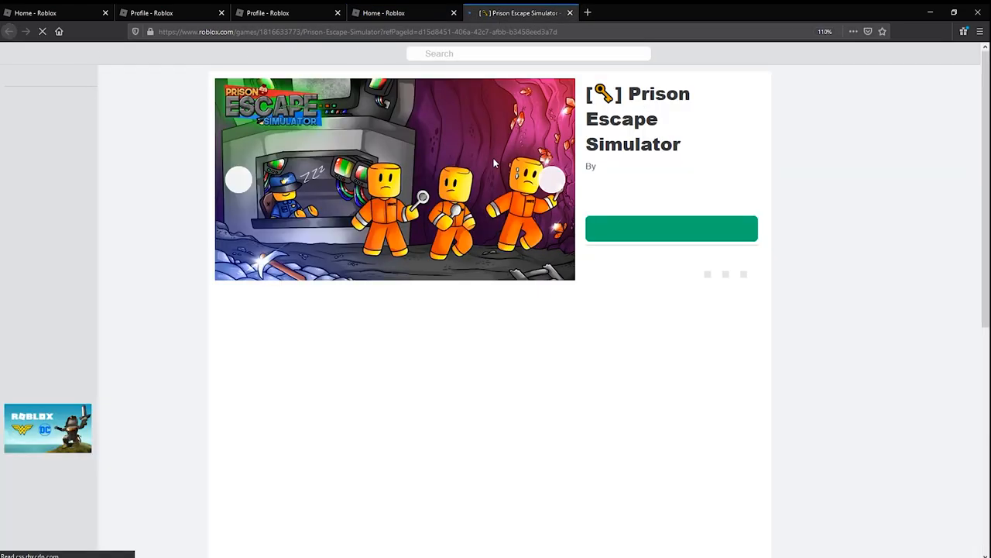
pyautogui.click(671, 229)
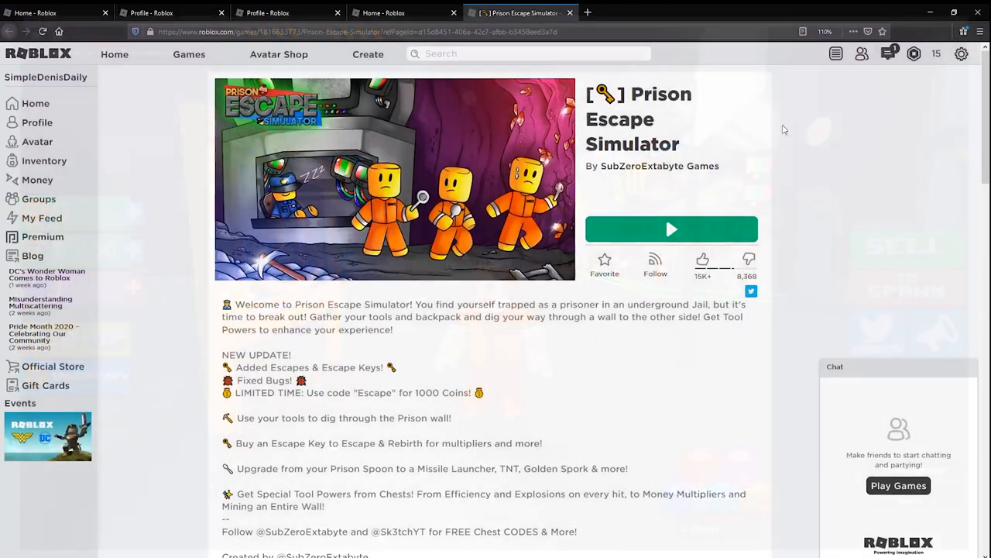
# Return home and open SABER UPDATE! Superhero Simulator from Continue Playing.
pyautogui.click(403, 12)
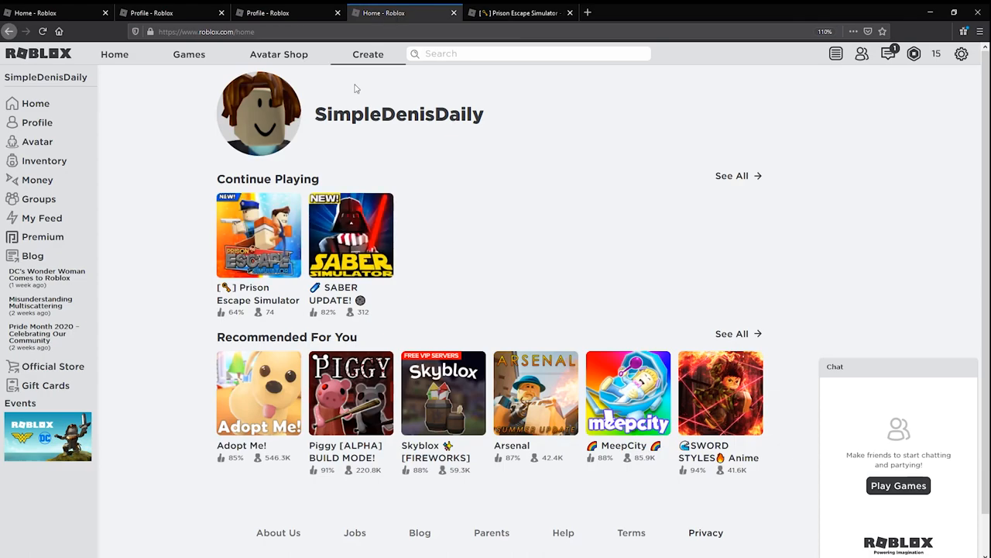
pyautogui.click(350, 236)
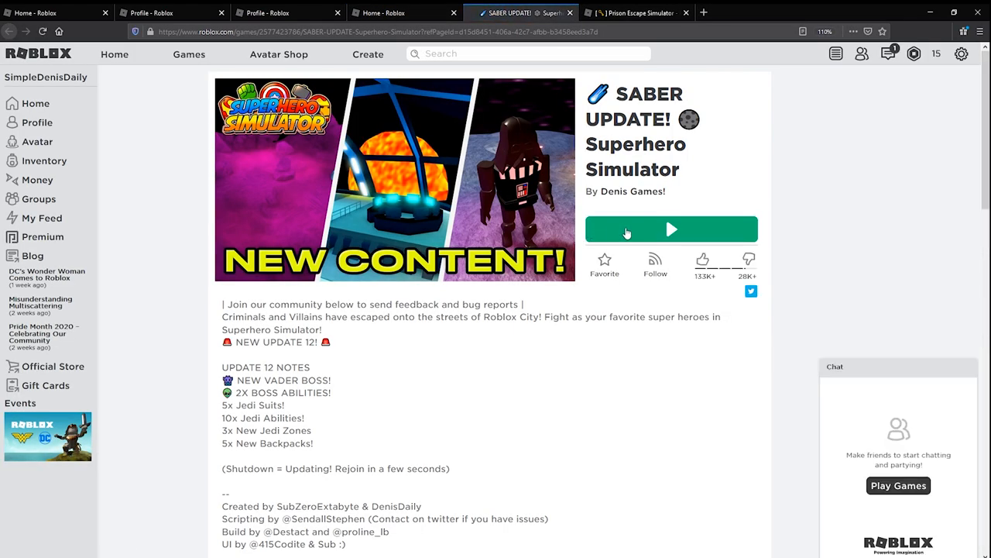
# Play the game and confirm Ready! on the welcome dialog to enter the lobby.
pyautogui.click(671, 229)
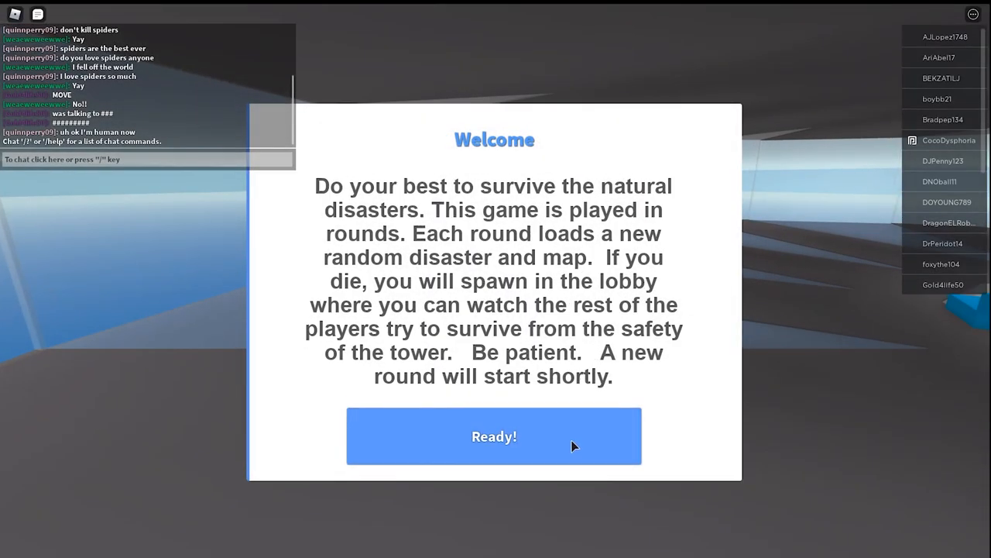
pyautogui.click(492, 437)
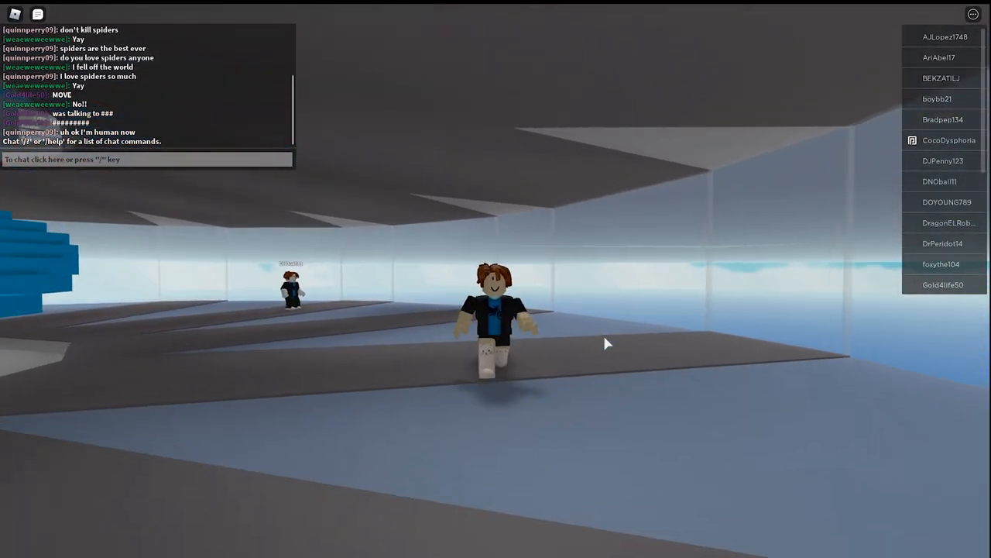